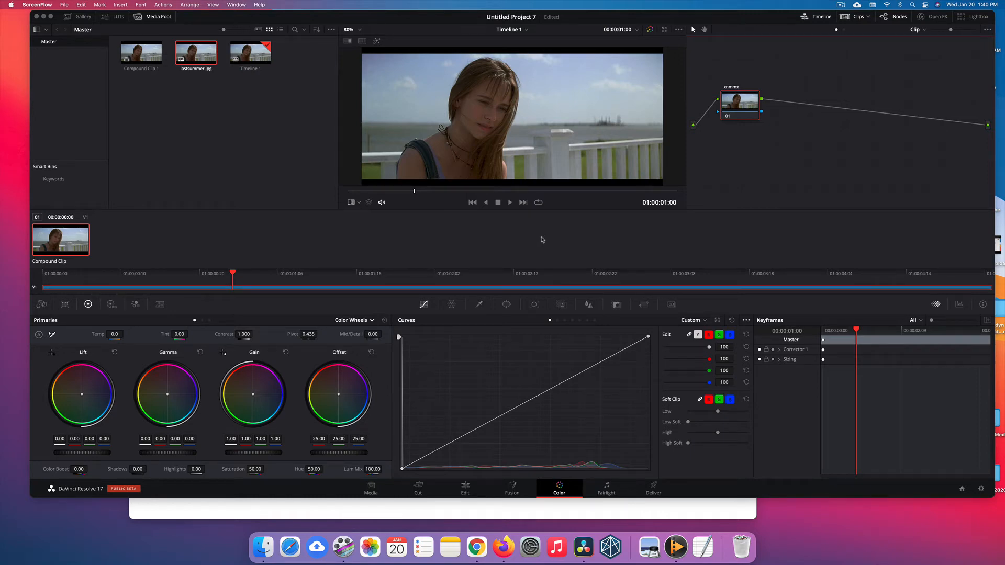
{"action": "mouse_move", "coordinate": [532, 244]}
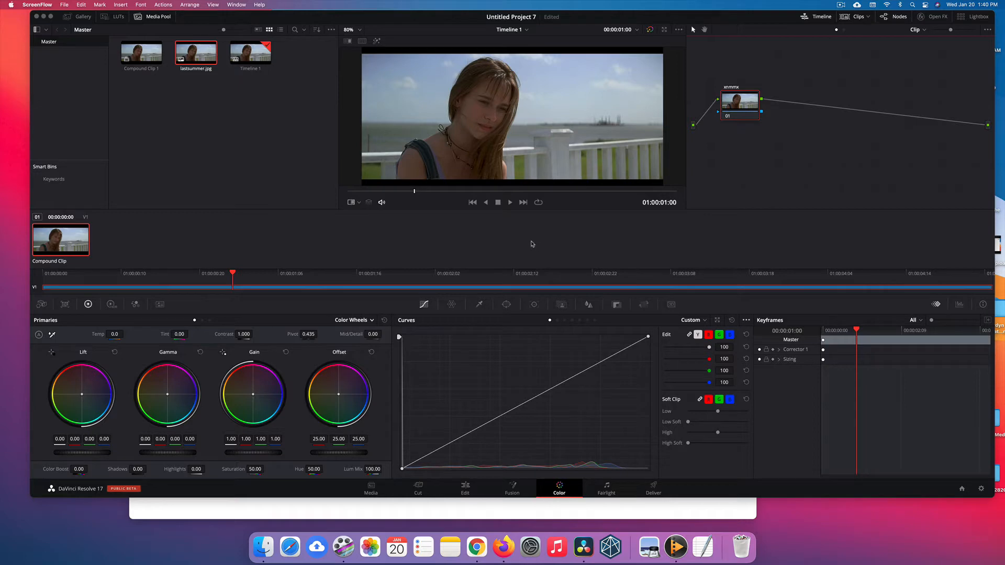
Step: Filter the Keyboard Customization command list to commands matching 'node'
{"action": "left_click", "coordinate": [44, 4]}
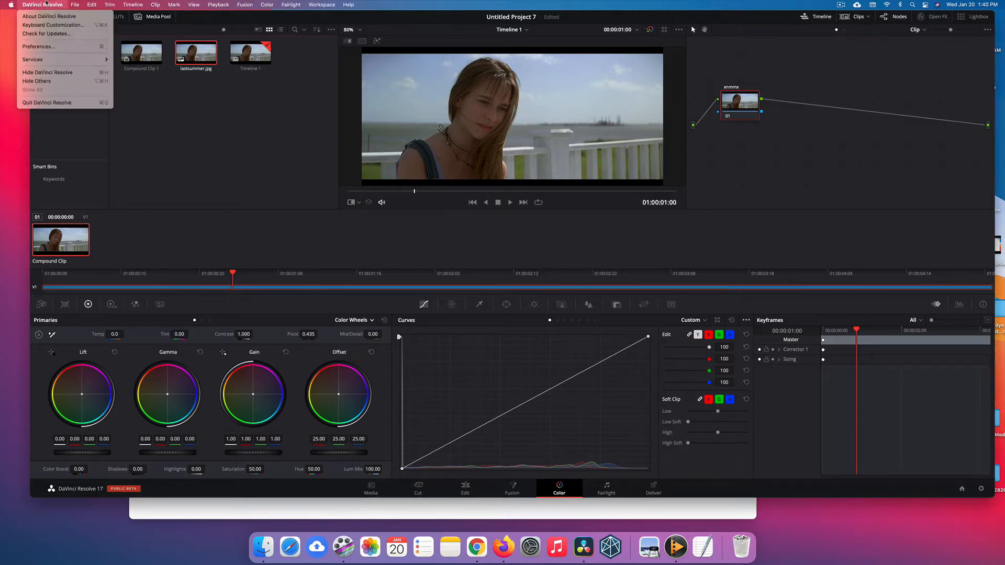
{"action": "left_click", "coordinate": [53, 24]}
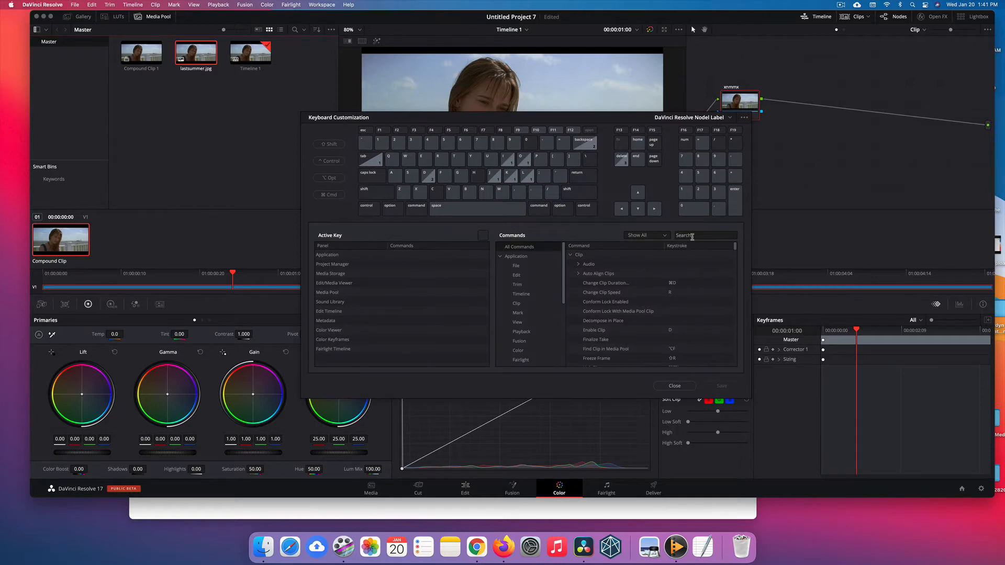
{"action": "type", "text": "node"}
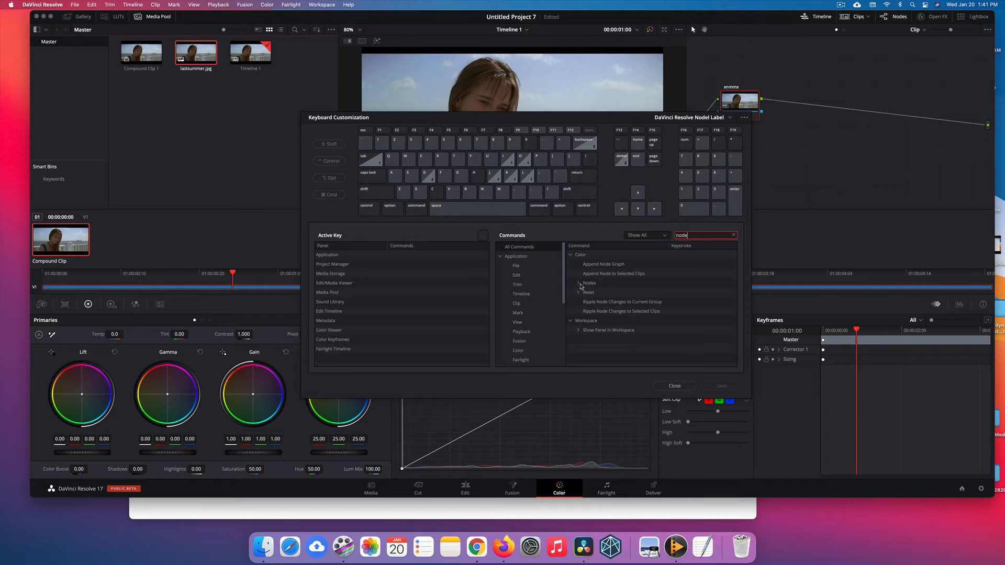
Step: Assign E to Label Selected Node under Nodes and save the shortcut changes
{"action": "left_click", "coordinate": [579, 283]}
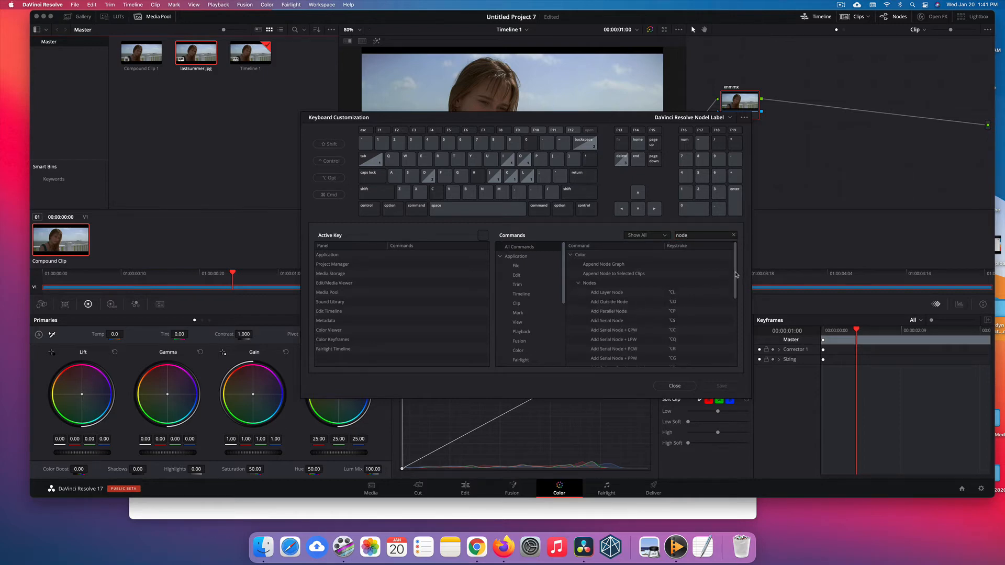
{"action": "scroll", "scroll_direction": "down", "scroll_amount": 3}
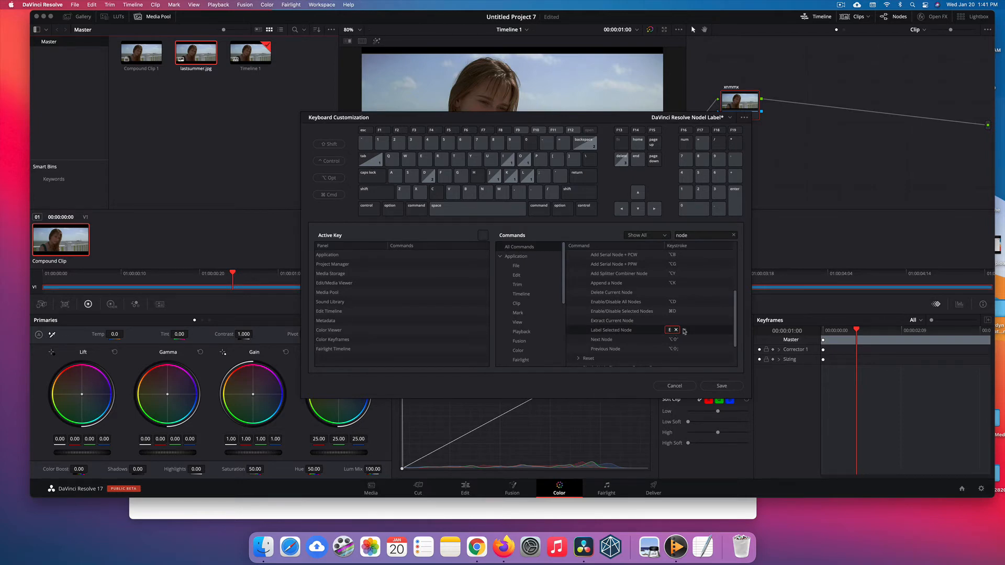
{"action": "left_click", "coordinate": [719, 385]}
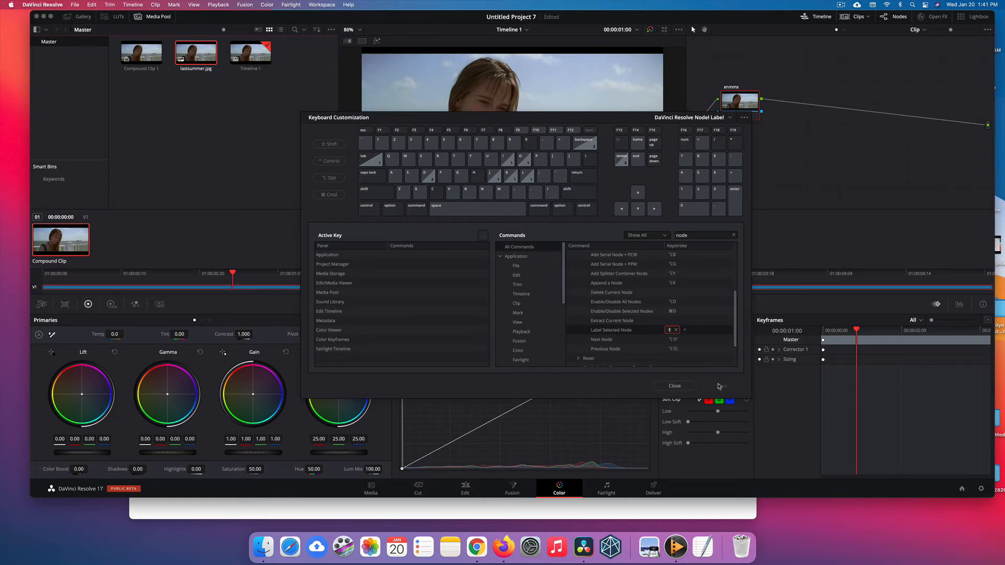
{"action": "left_click", "coordinate": [674, 386]}
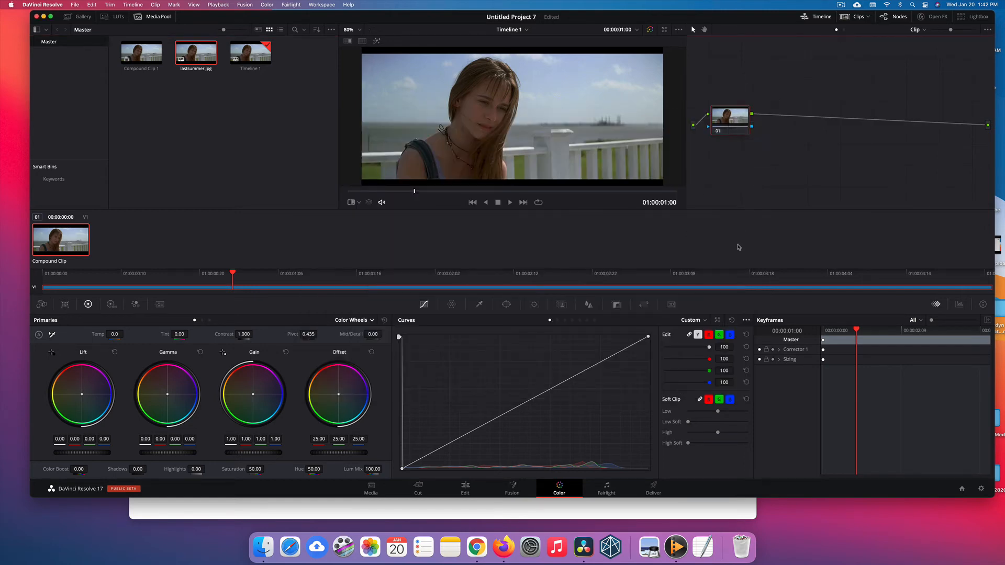
{"action": "mouse_move", "coordinate": [734, 96]}
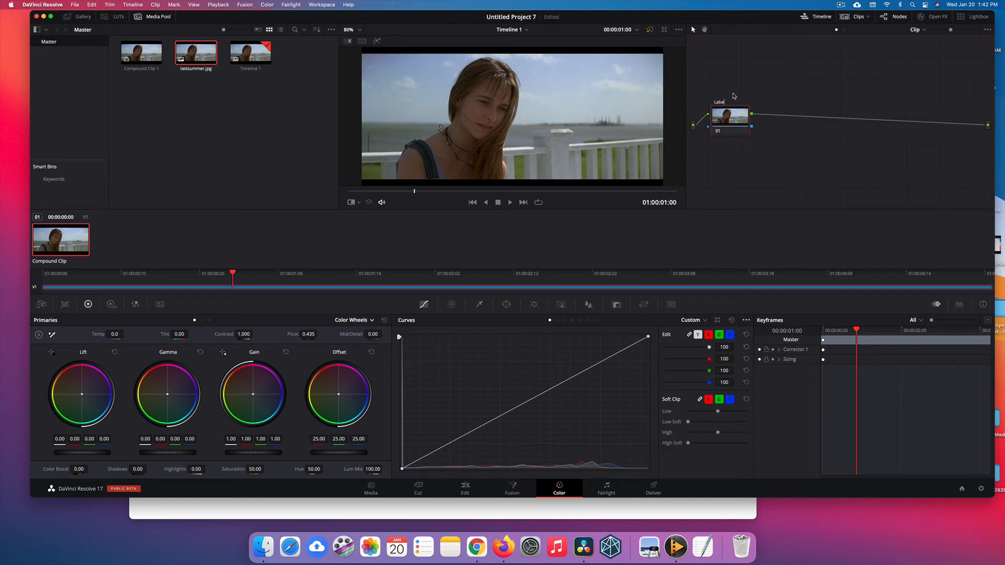
{"action": "mouse_move", "coordinate": [801, 140]}
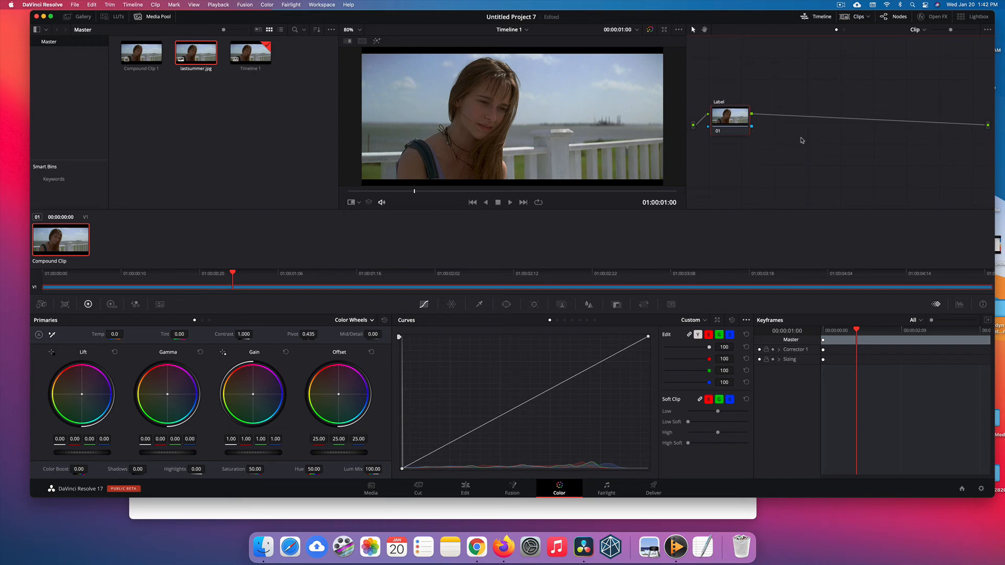